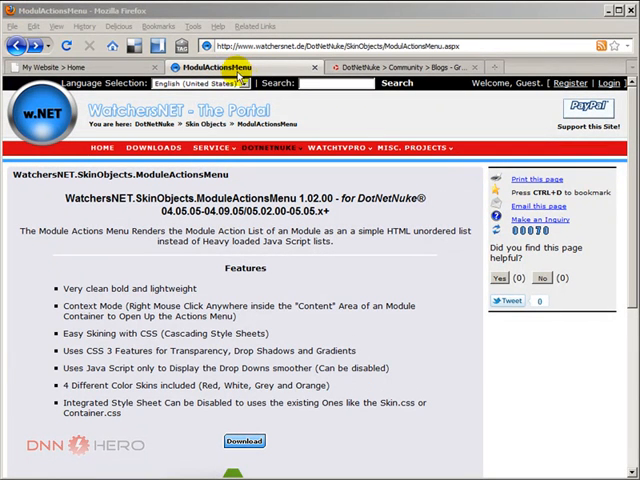
{"action": "mouse_move", "coordinate": [120, 122]}
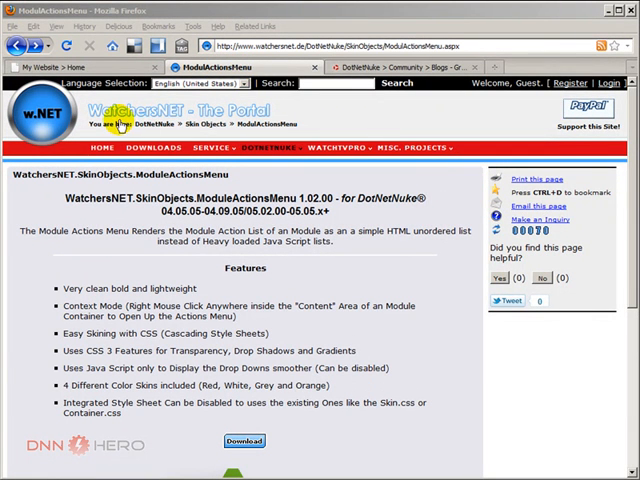
{"action": "mouse_move", "coordinate": [108, 266]}
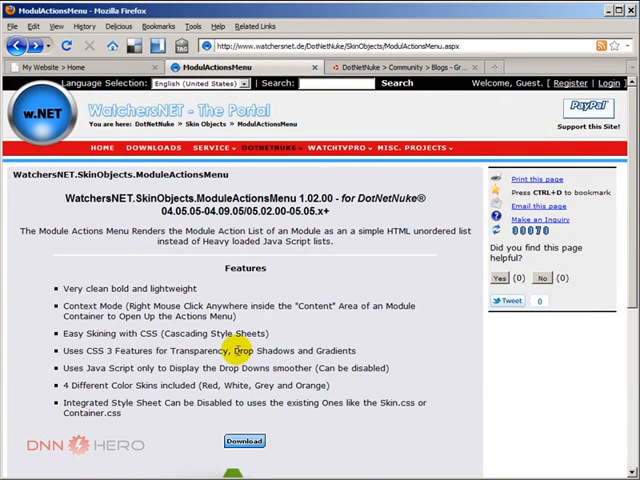
Step: Scroll the WatchersNET page past the feature list to the Download link and style previews
{"action": "scroll", "scroll_direction": "down", "scroll_amount": 3}
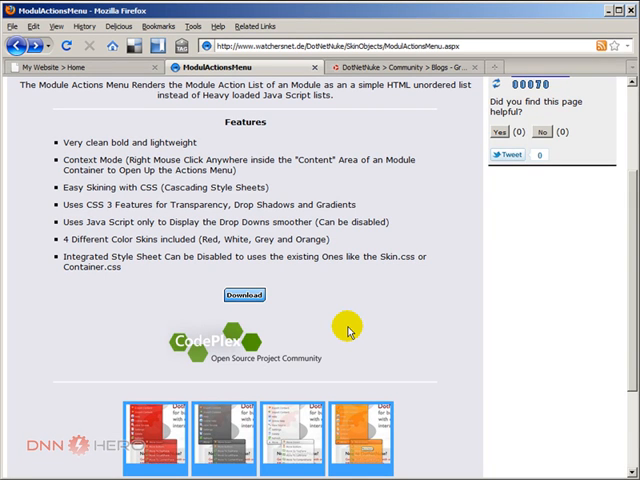
{"action": "mouse_move", "coordinate": [340, 290]}
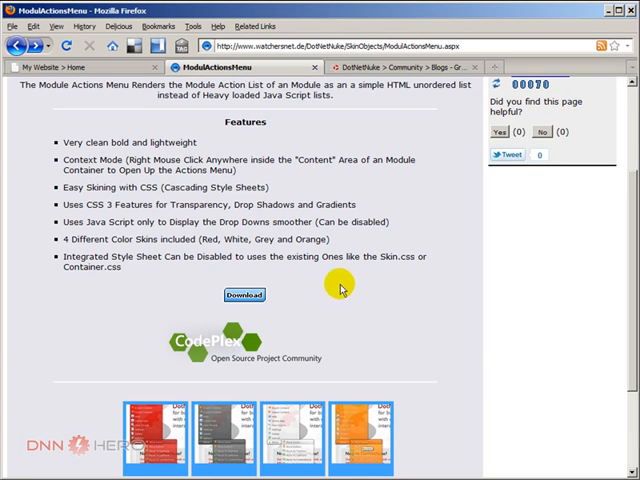
Step: View the blog post's right-click module actions menu, then return to the ModuleActionsMenu product tab
{"action": "left_click", "coordinate": [384, 68]}
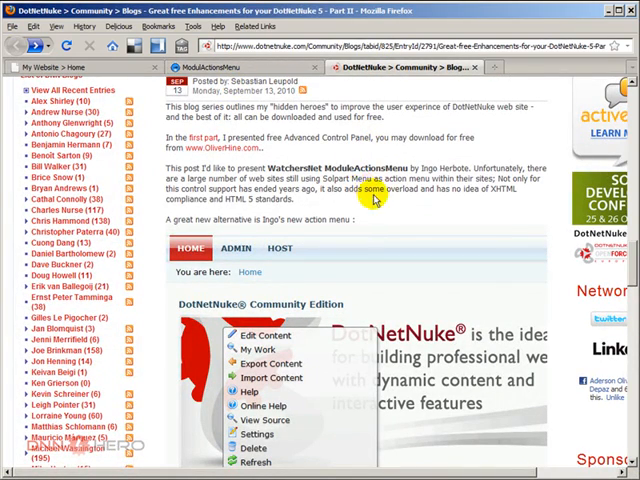
{"action": "scroll", "scroll_direction": "down", "scroll_amount": 3}
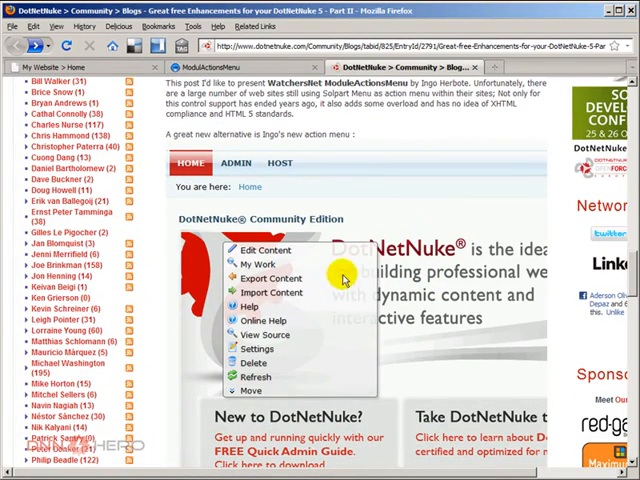
{"action": "mouse_move", "coordinate": [256, 358]}
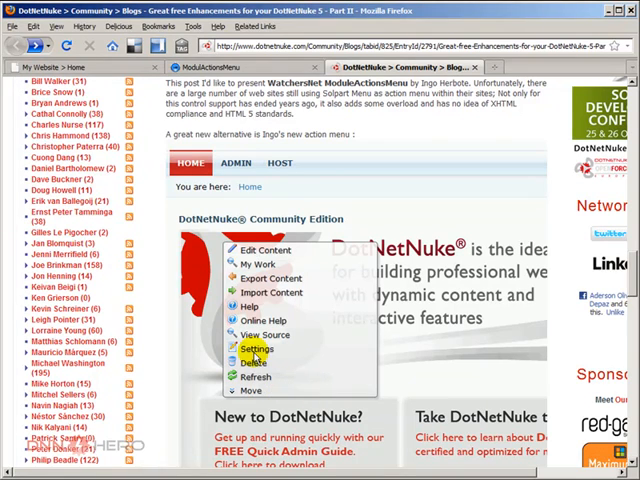
{"action": "mouse_move", "coordinate": [256, 376]}
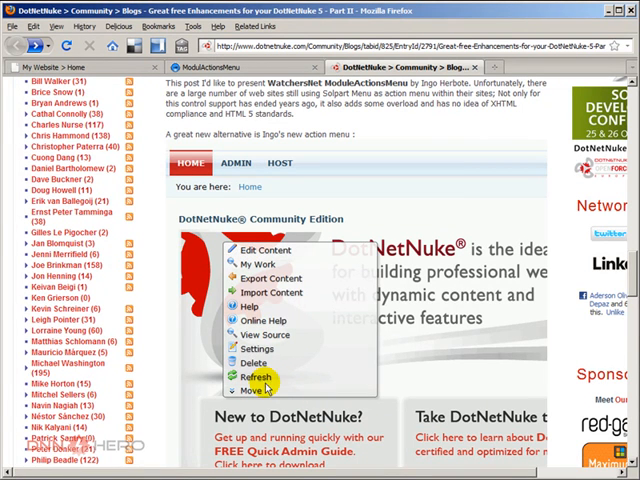
{"action": "mouse_move", "coordinate": [288, 272]}
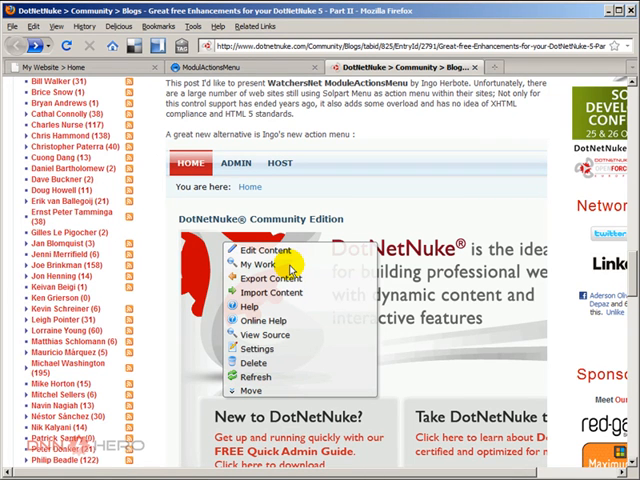
{"action": "mouse_move", "coordinate": [130, 230]}
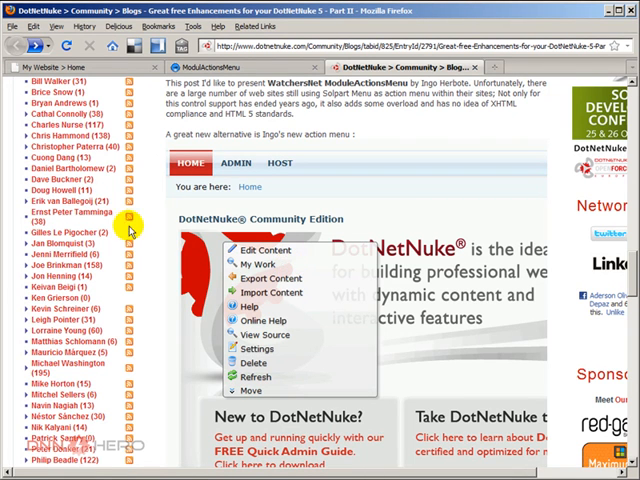
{"action": "left_click", "coordinate": [244, 66]}
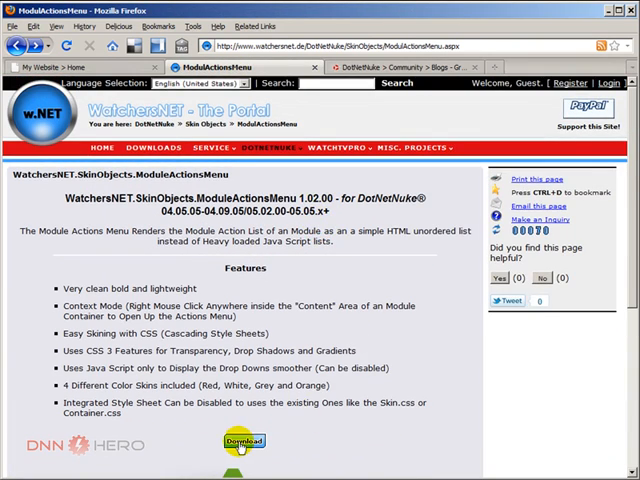
Step: Download the ModuleActionsMenu 01.02.01 zip from CodePlex, choosing Save File
{"action": "left_click", "coordinate": [244, 440]}
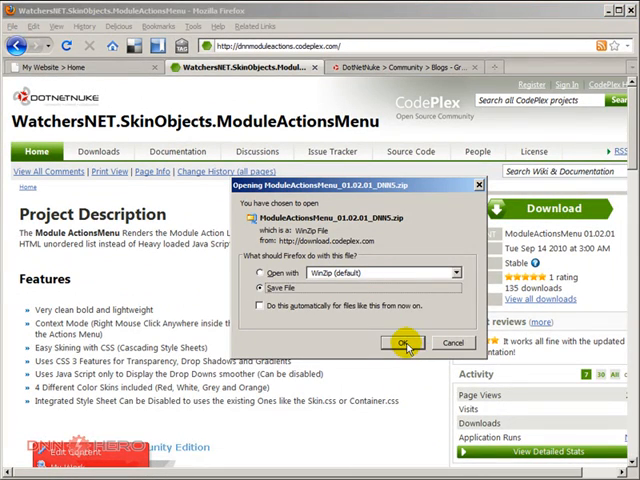
{"action": "left_click", "coordinate": [406, 342]}
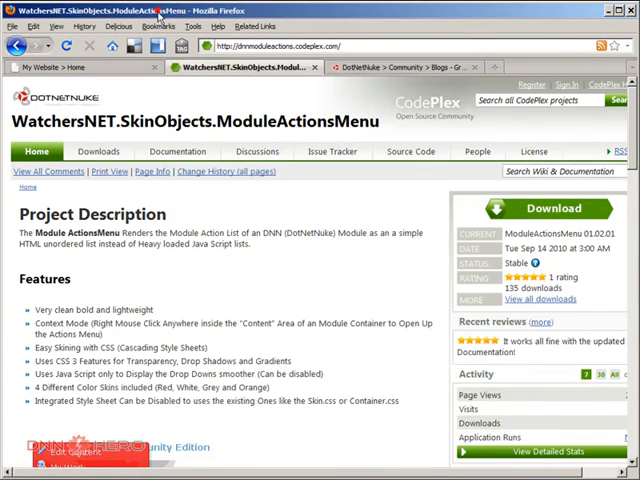
Step: Log in to the local DotNetNuke site and go to Host > Module Definitions
{"action": "left_click", "coordinate": [60, 68]}
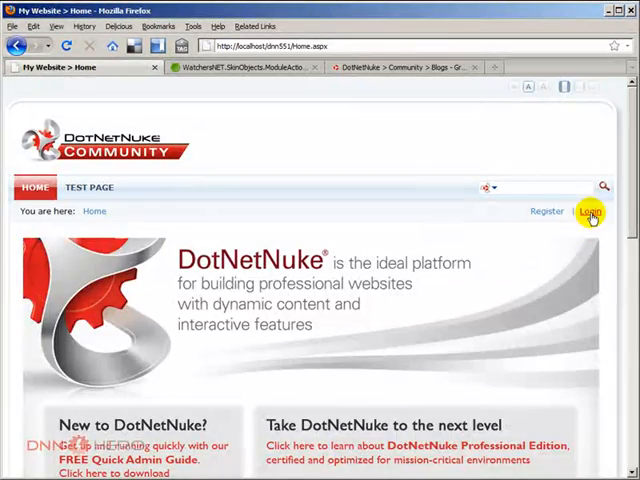
{"action": "left_click", "coordinate": [592, 214]}
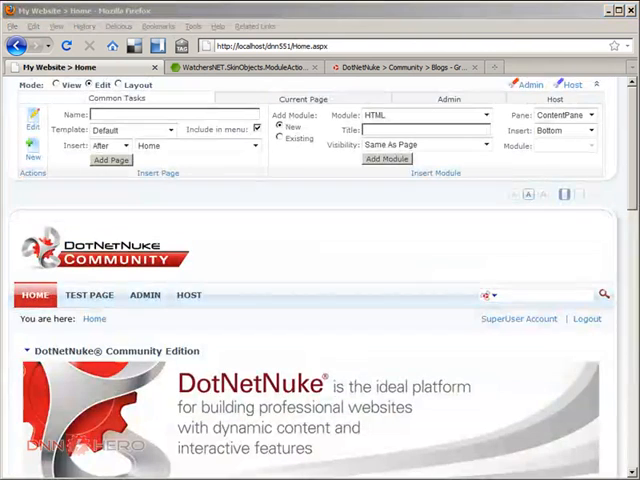
{"action": "mouse_move", "coordinate": [524, 332]}
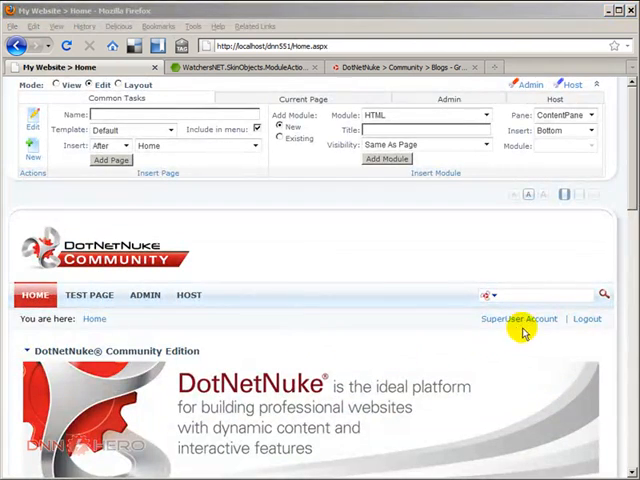
{"action": "left_click", "coordinate": [188, 294]}
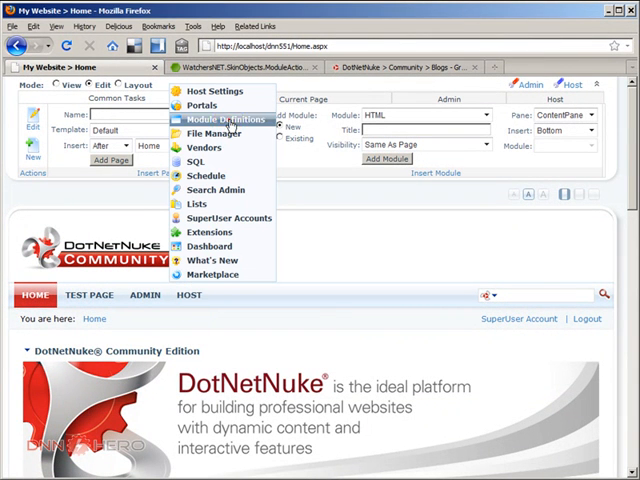
{"action": "left_click", "coordinate": [214, 120]}
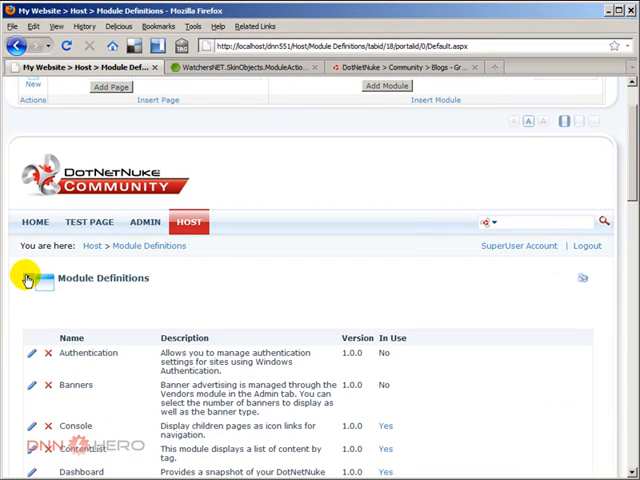
Step: Start Install Module and choose the ModuleActionsMenu 01.02.01 zip package
{"action": "left_click", "coordinate": [28, 278]}
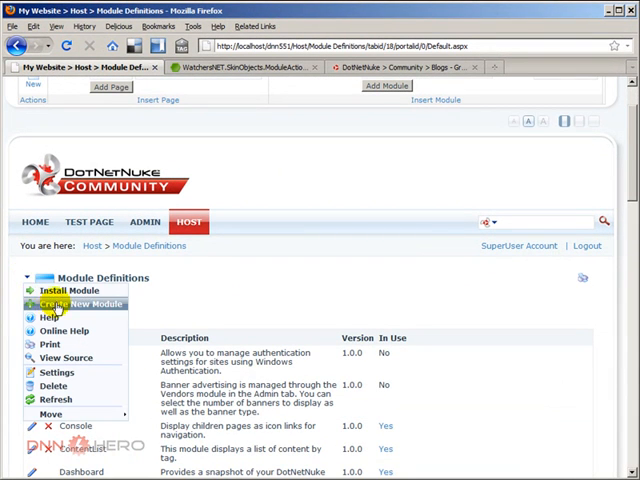
{"action": "left_click", "coordinate": [70, 290]}
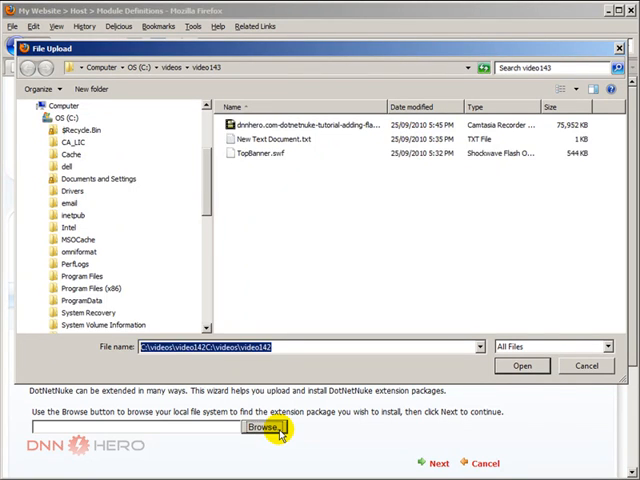
{"action": "left_click", "coordinate": [84, 312]}
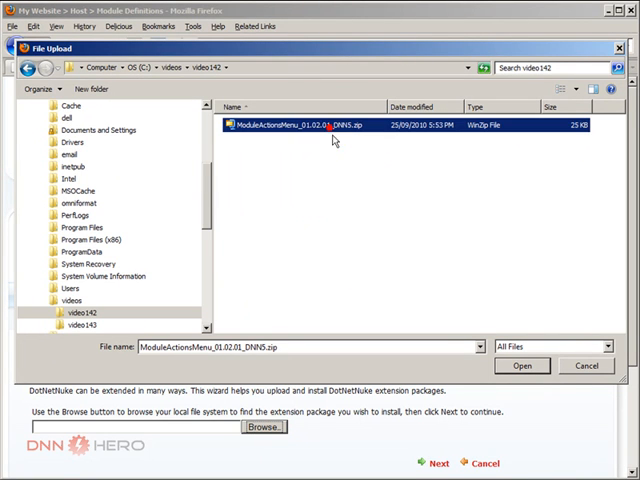
{"action": "left_click", "coordinate": [520, 364]}
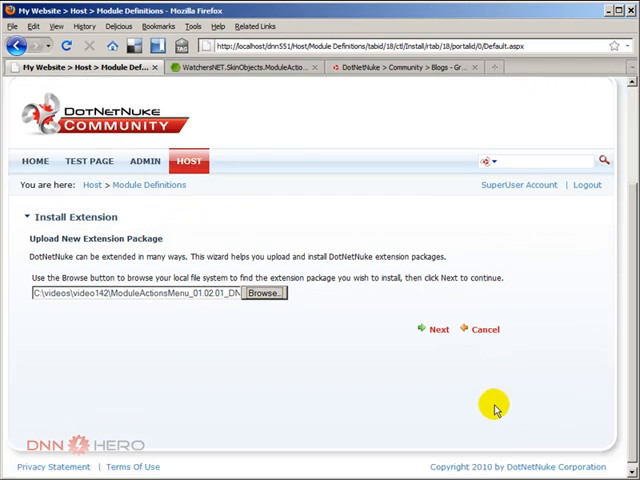
Step: Upload the package, accept its license and run the installation until it reports success
{"action": "left_click", "coordinate": [438, 328]}
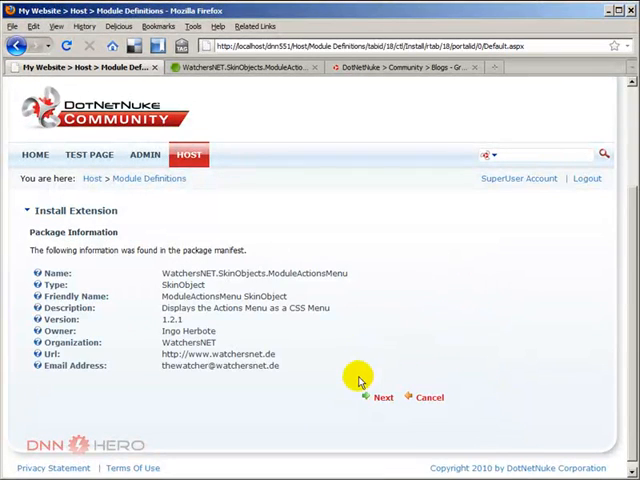
{"action": "left_click", "coordinate": [380, 396]}
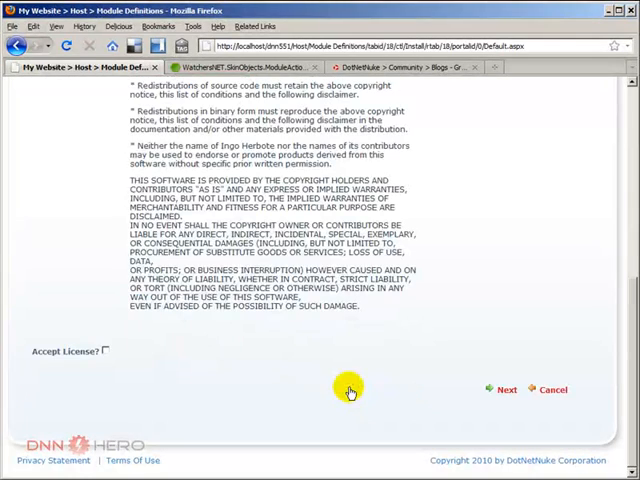
{"action": "left_click", "coordinate": [104, 352]}
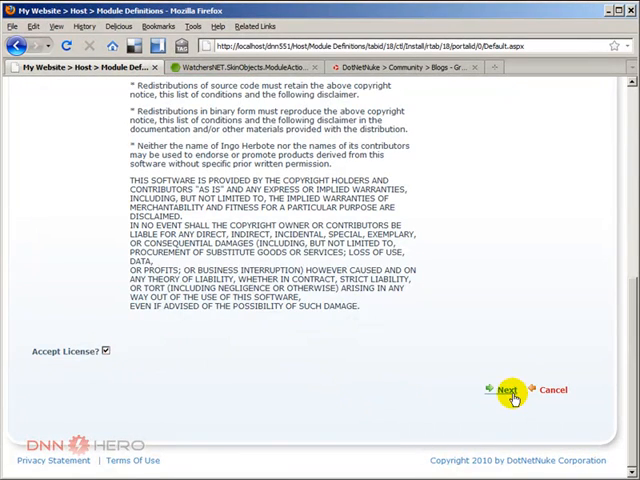
{"action": "left_click", "coordinate": [510, 390]}
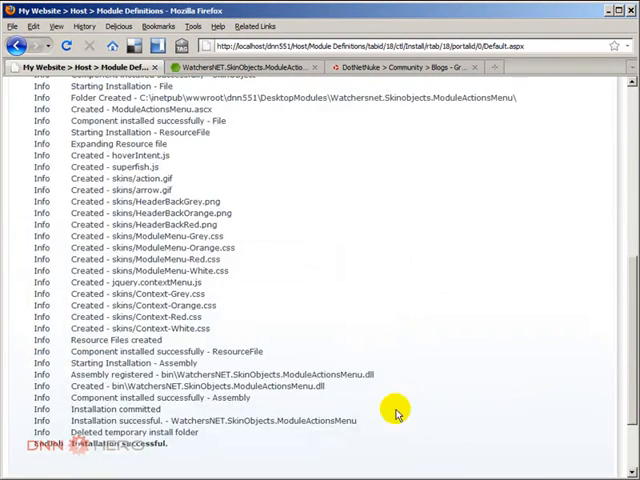
{"action": "scroll", "scroll_direction": "down", "scroll_amount": 3}
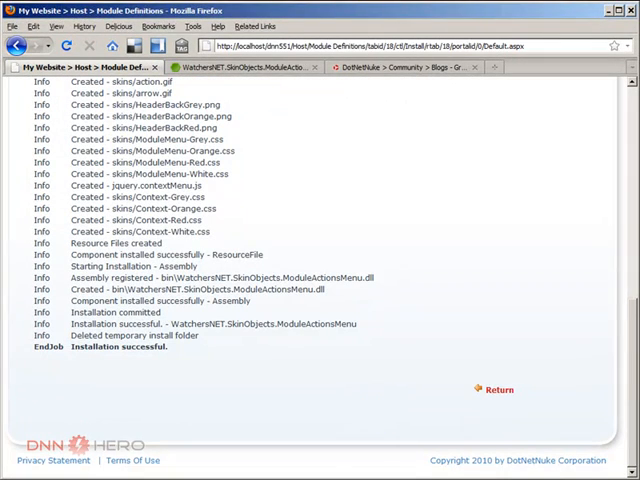
{"action": "mouse_move", "coordinate": [484, 400]}
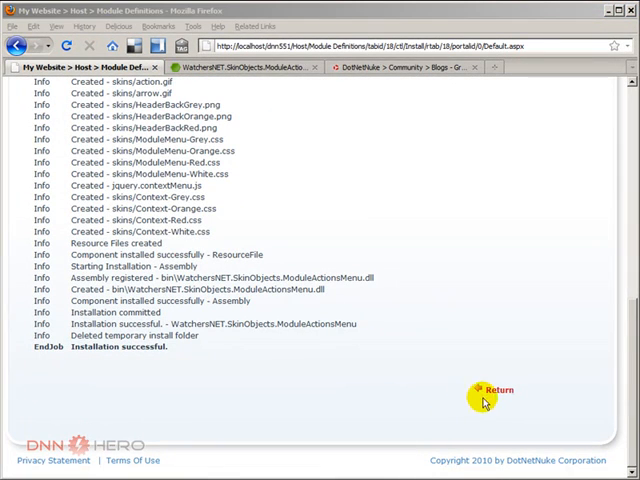
Step: Return to the Module Definitions list, then go to the site's Home page
{"action": "left_click", "coordinate": [498, 390]}
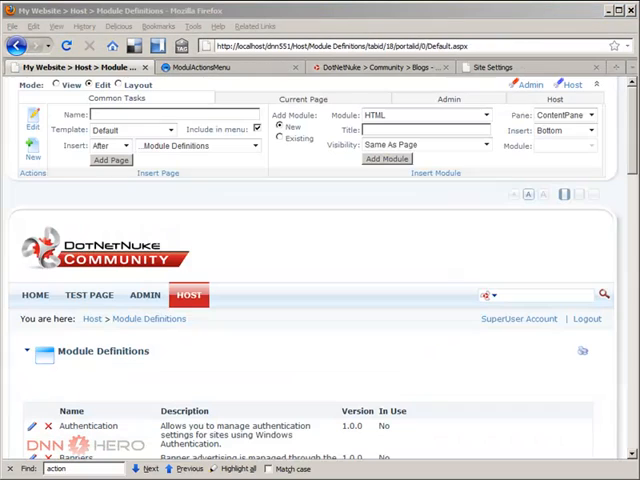
{"action": "mouse_move", "coordinate": [440, 420]}
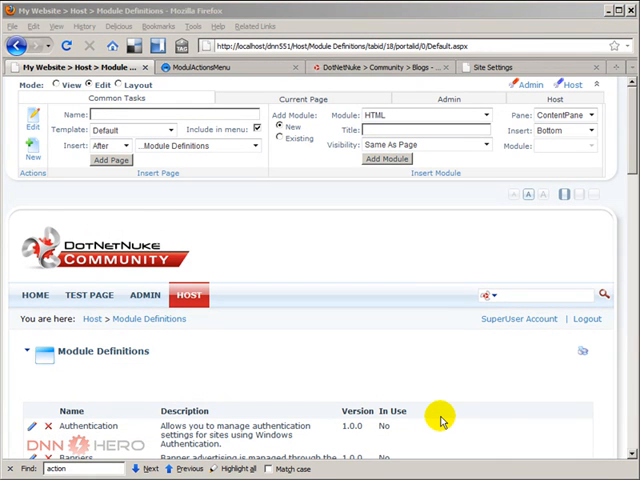
{"action": "mouse_move", "coordinate": [336, 340]}
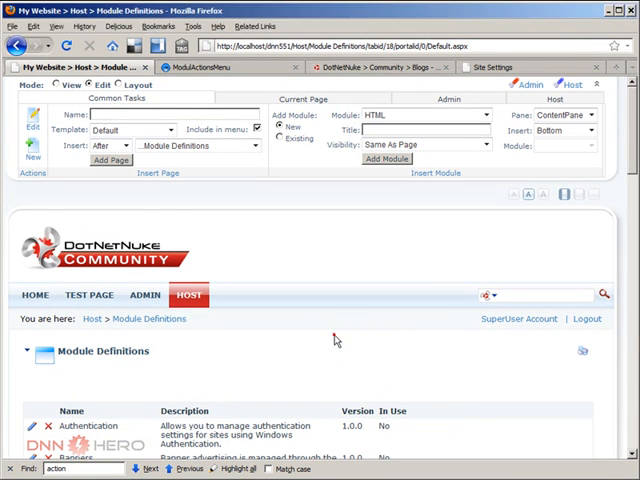
{"action": "scroll", "scroll_direction": "down", "scroll_amount": 3}
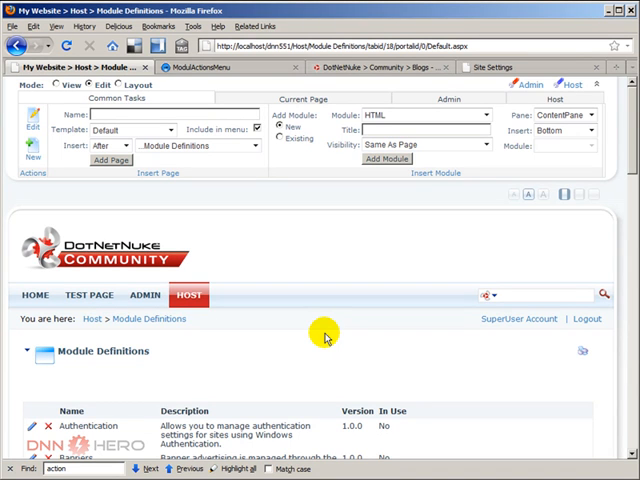
{"action": "mouse_move", "coordinate": [148, 344]}
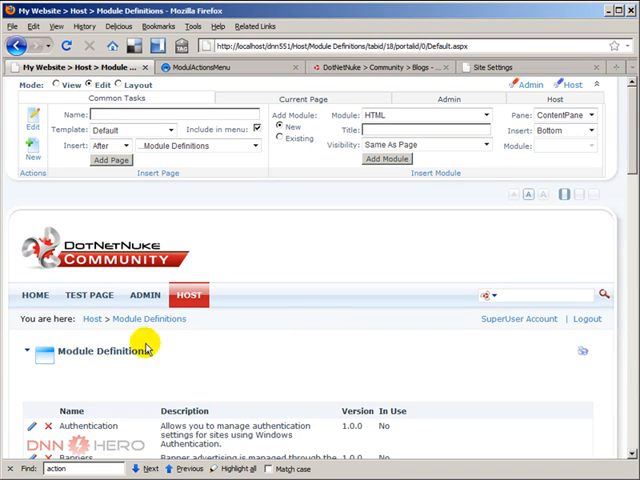
{"action": "left_click", "coordinate": [36, 294]}
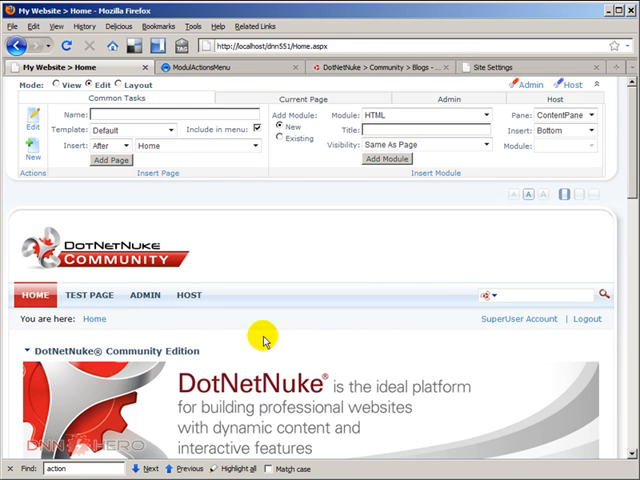
{"action": "mouse_move", "coordinate": [308, 332]}
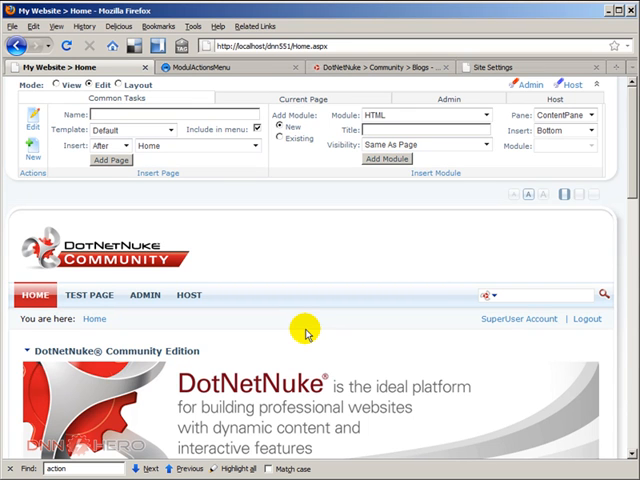
{"action": "mouse_move", "coordinate": [228, 432]}
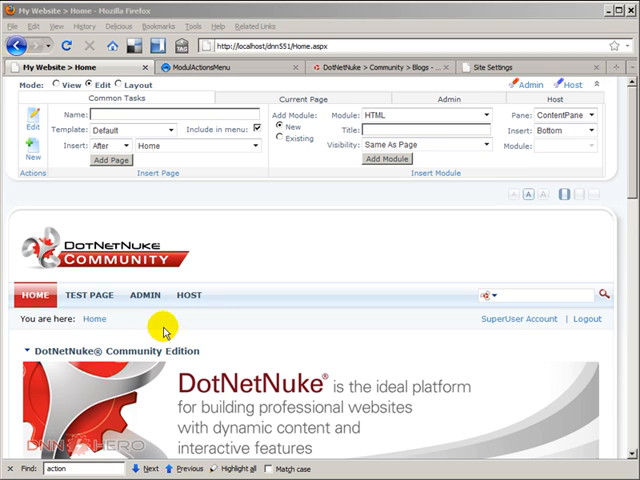
Step: Check in Admin > Site Settings that the portal and edit containers are MinimalExtropy - Title_Grey
{"action": "left_click", "coordinate": [146, 296]}
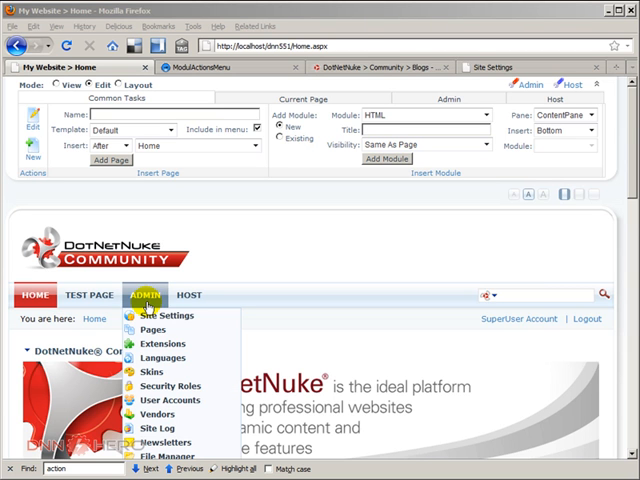
{"action": "left_click", "coordinate": [168, 316]}
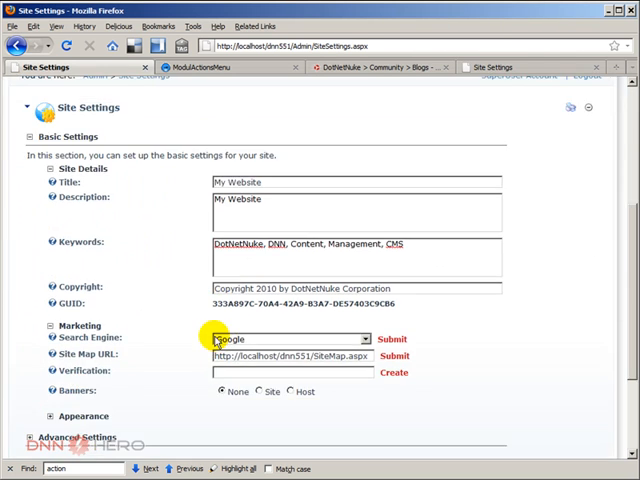
{"action": "scroll", "scroll_direction": "down", "scroll_amount": 3}
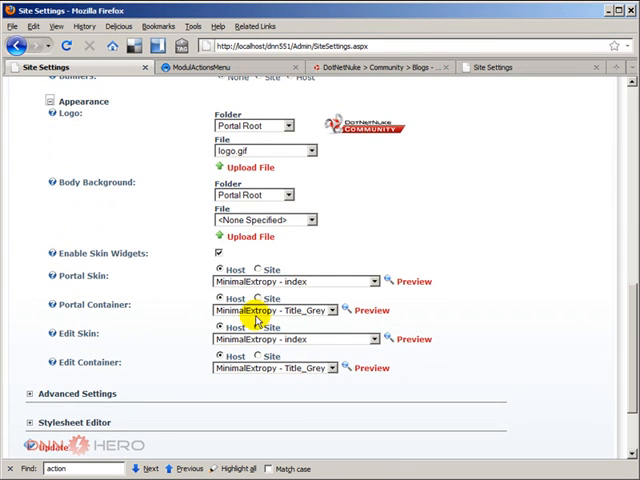
{"action": "mouse_move", "coordinate": [316, 352]}
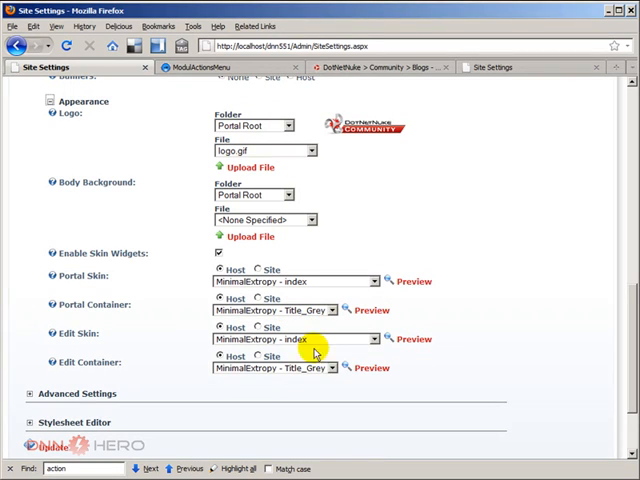
{"action": "mouse_move", "coordinate": [278, 378]}
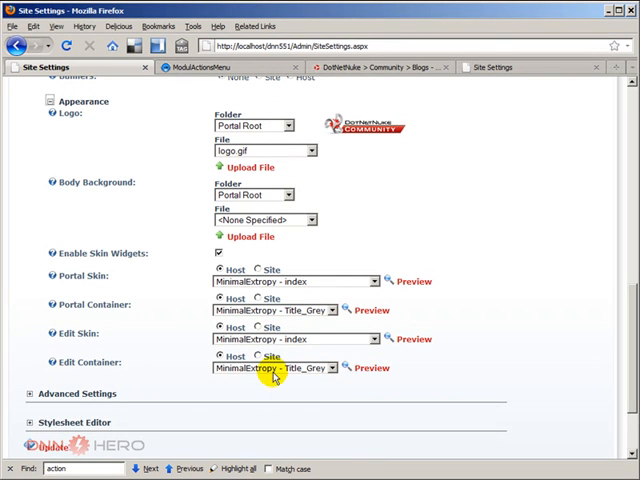
{"action": "mouse_move", "coordinate": [276, 376]}
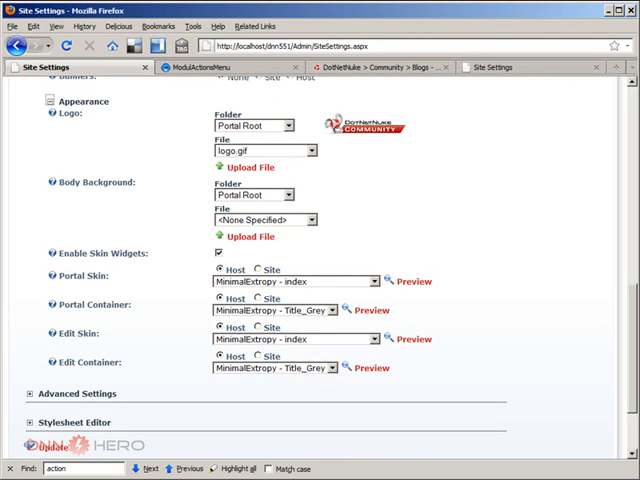
{"action": "mouse_move", "coordinate": [396, 388]}
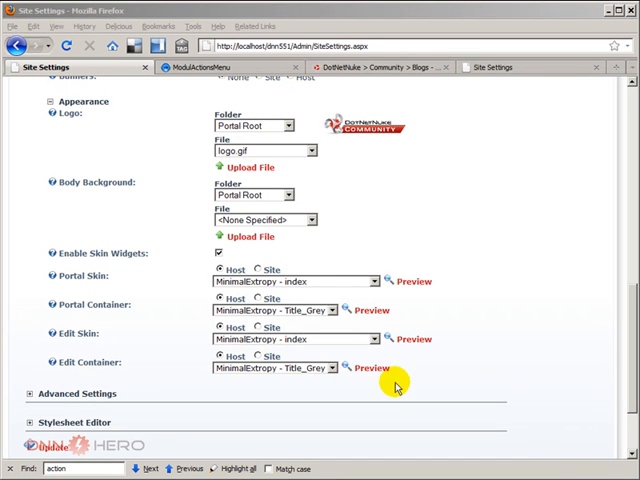
{"action": "mouse_move", "coordinate": [324, 376]}
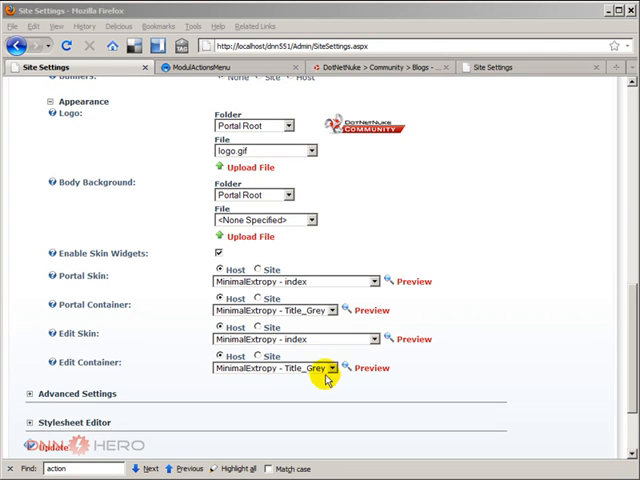
{"action": "mouse_move", "coordinate": [342, 394]}
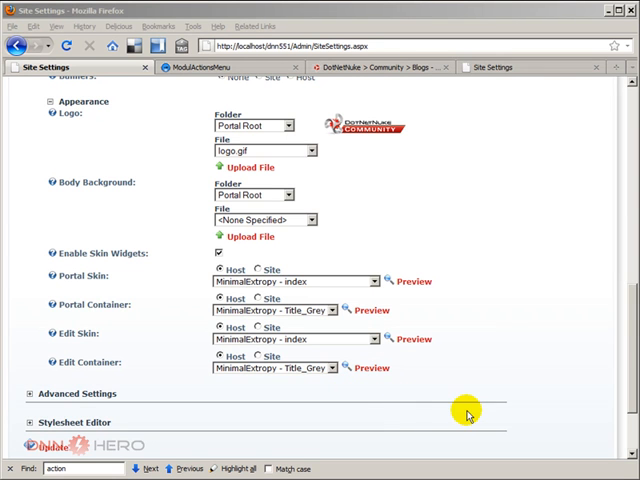
{"action": "scroll", "scroll_direction": "up", "scroll_amount": 3}
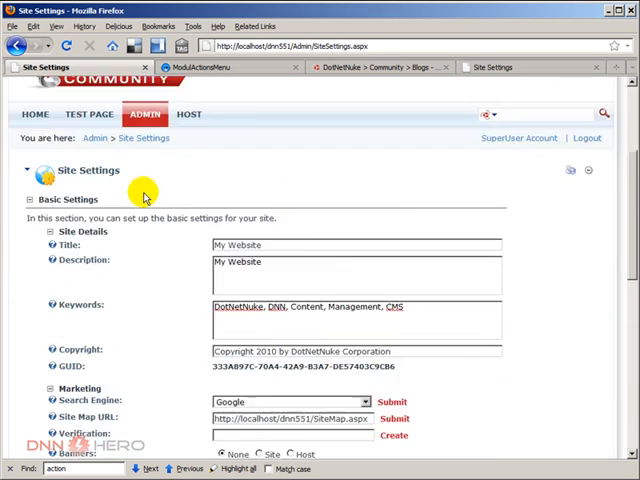
{"action": "left_click", "coordinate": [34, 114]}
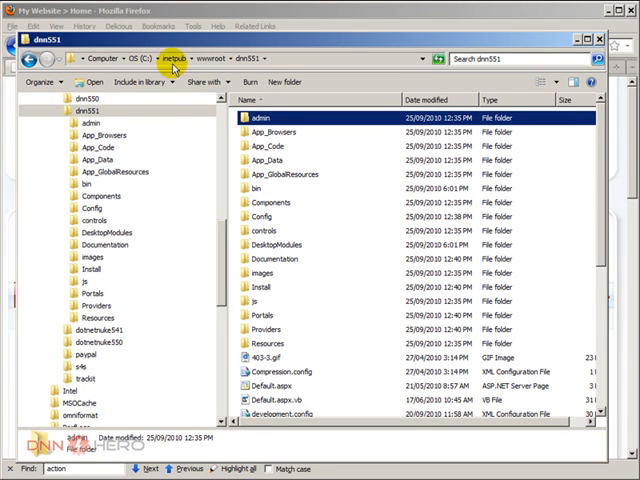
{"action": "mouse_move", "coordinate": [120, 60]}
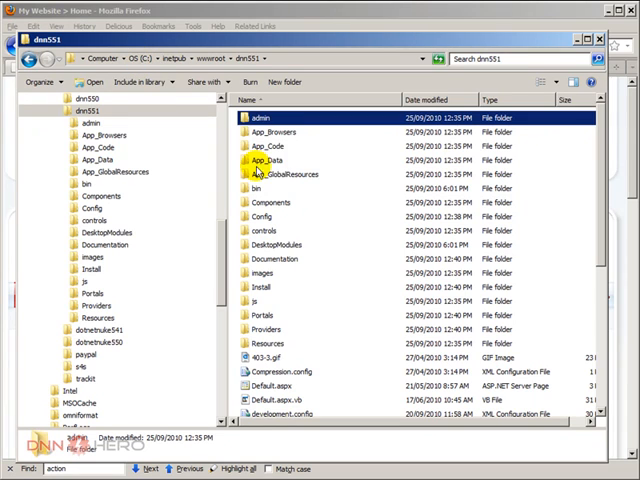
Step: Navigate to dnn551\Portals\_default\Containers\MinimalExtropy and select Title_Grey.ascx
{"action": "left_click", "coordinate": [268, 144]}
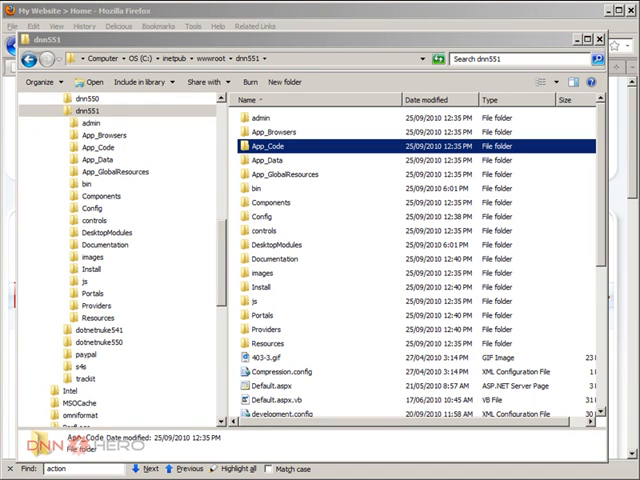
{"action": "left_click", "coordinate": [270, 202]}
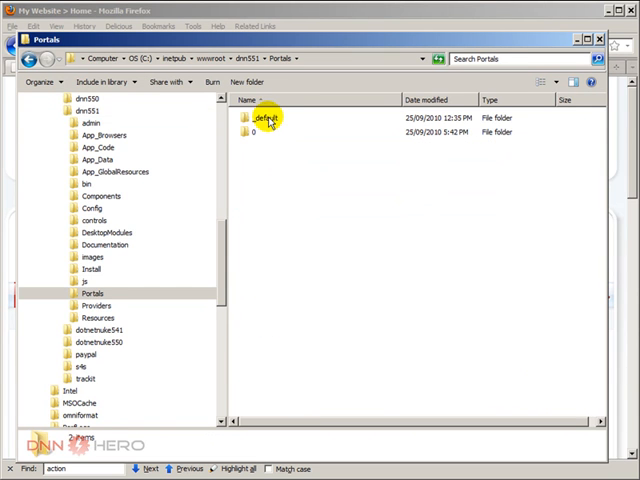
{"action": "double_click", "coordinate": [268, 116]}
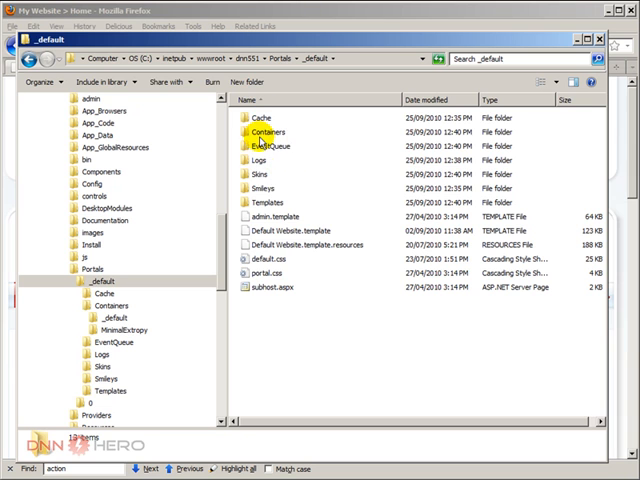
{"action": "double_click", "coordinate": [266, 132]}
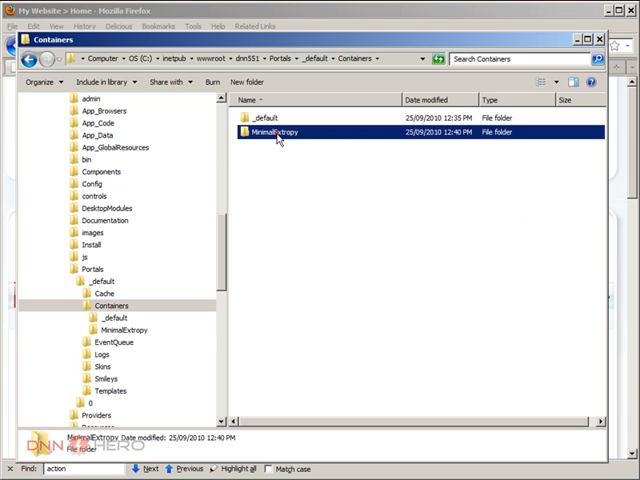
{"action": "double_click", "coordinate": [280, 132]}
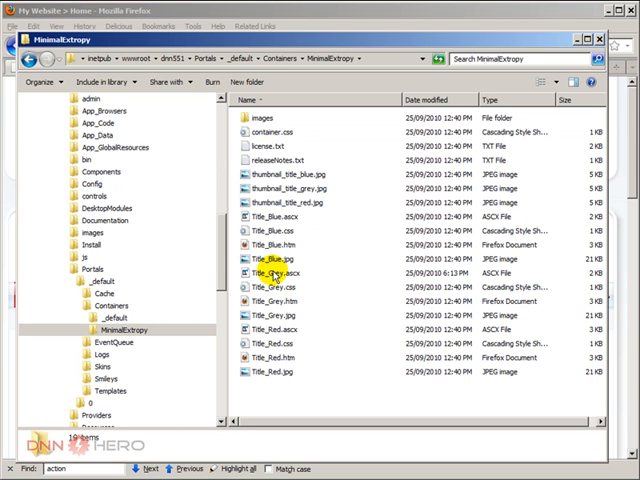
{"action": "left_click", "coordinate": [276, 272]}
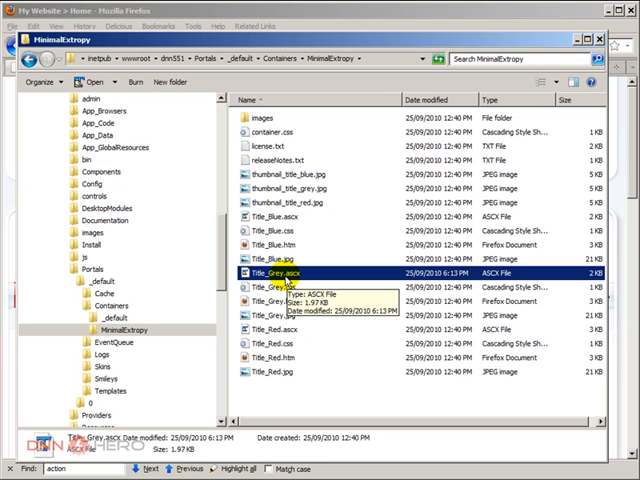
{"action": "mouse_move", "coordinate": [116, 436]}
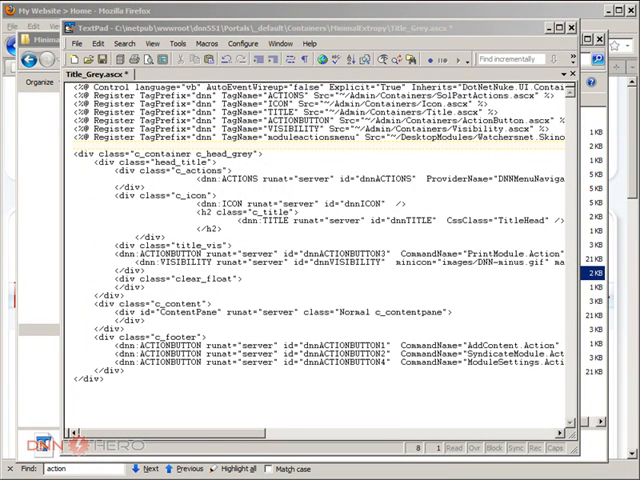
{"action": "mouse_move", "coordinate": [284, 422]}
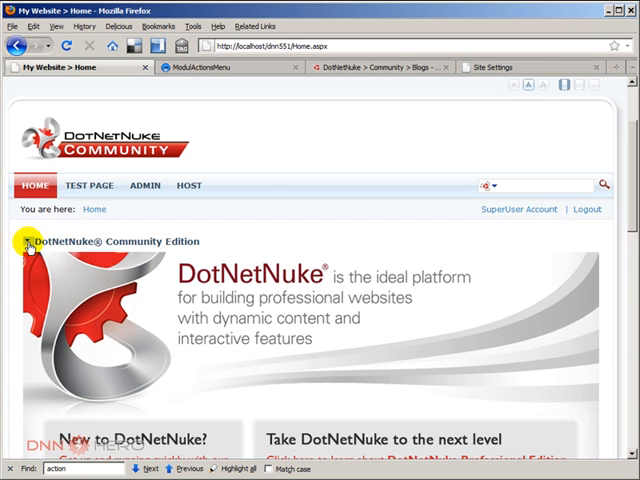
{"action": "left_click", "coordinate": [24, 240]}
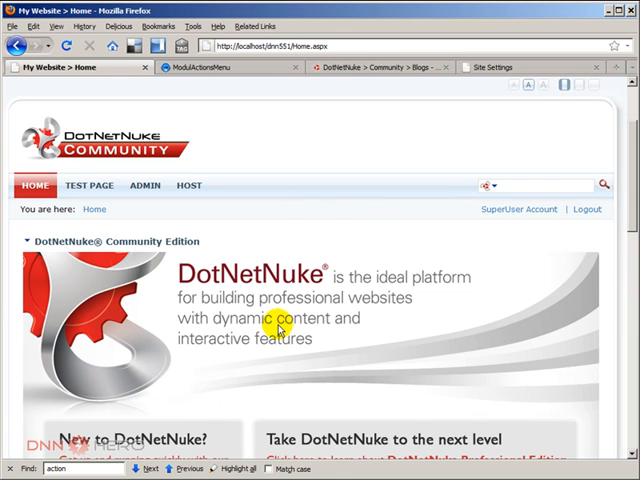
{"action": "right_click", "coordinate": [280, 330]}
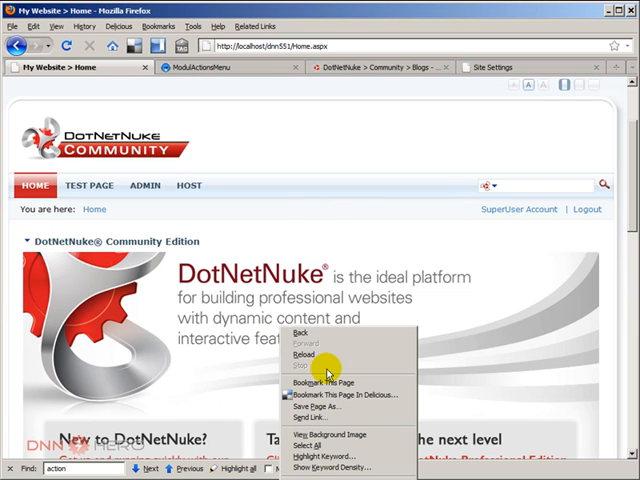
{"action": "mouse_move", "coordinate": [318, 416]}
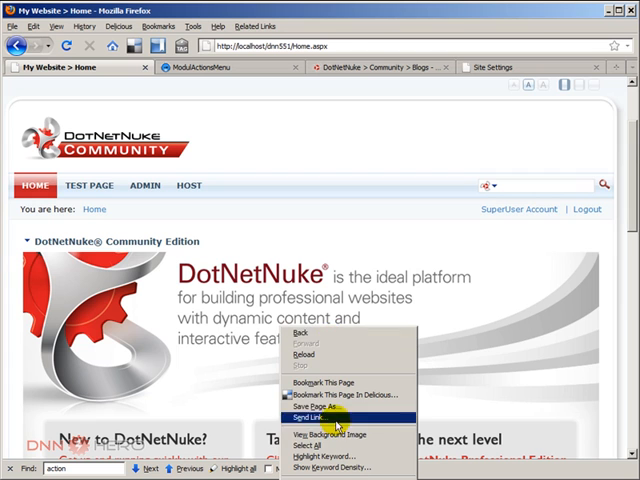
{"action": "mouse_move", "coordinate": [320, 368]}
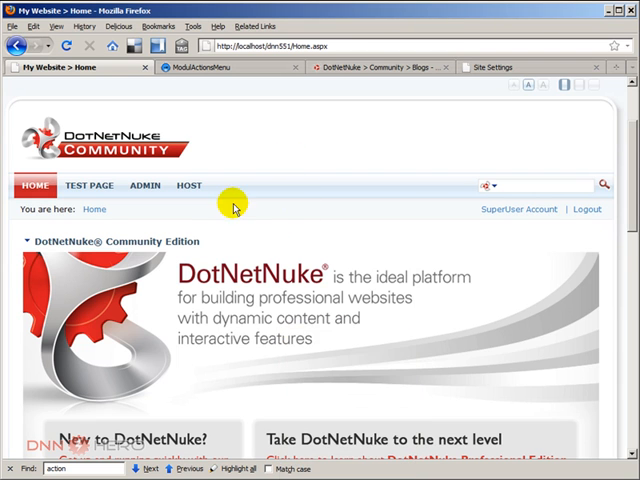
{"action": "mouse_move", "coordinate": [232, 208]}
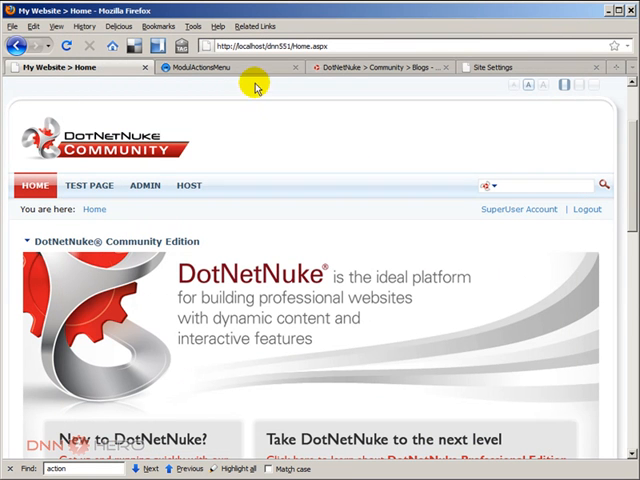
Step: Right-click the Getting Started module for its actions menu and choose Edit Content
{"action": "left_click", "coordinate": [72, 46]}
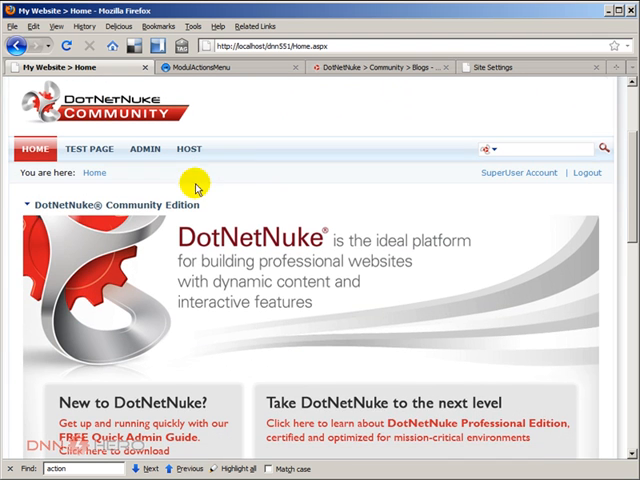
{"action": "right_click", "coordinate": [256, 276]}
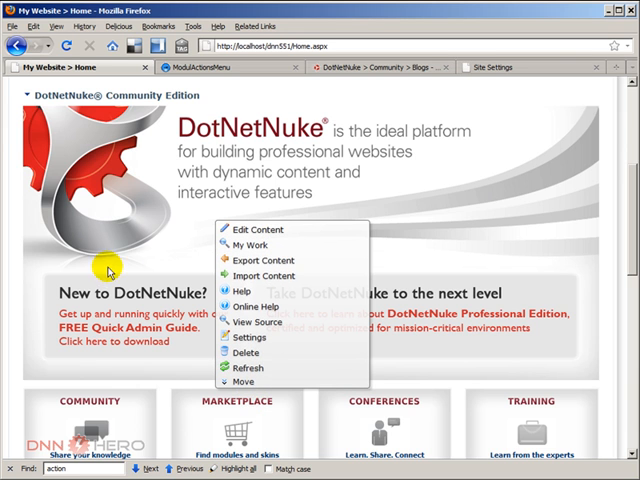
{"action": "mouse_move", "coordinate": [296, 158]}
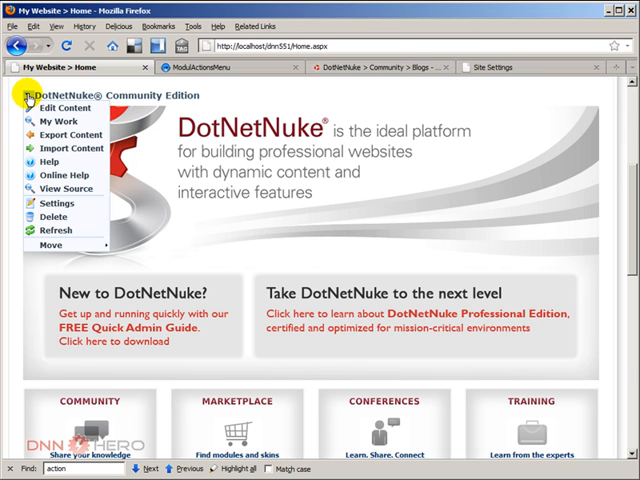
{"action": "mouse_move", "coordinate": [58, 108]}
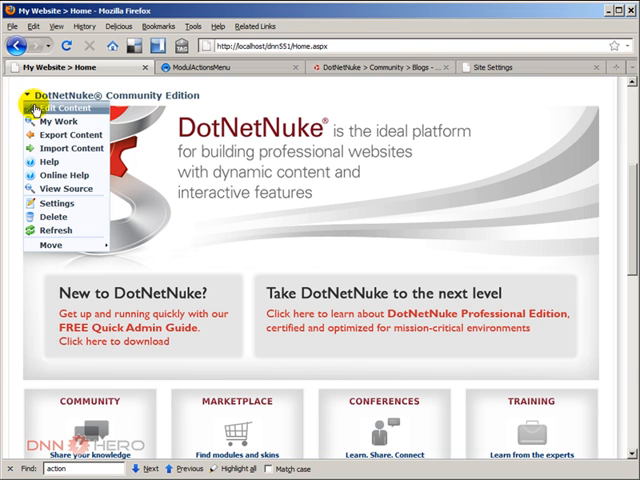
{"action": "mouse_move", "coordinate": [14, 170]}
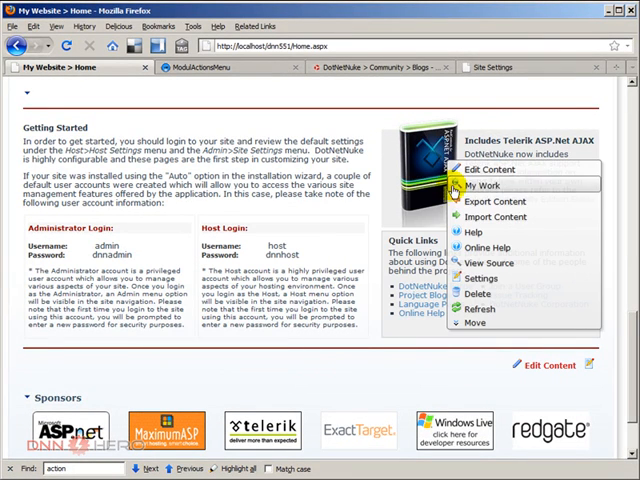
{"action": "left_click", "coordinate": [488, 168]}
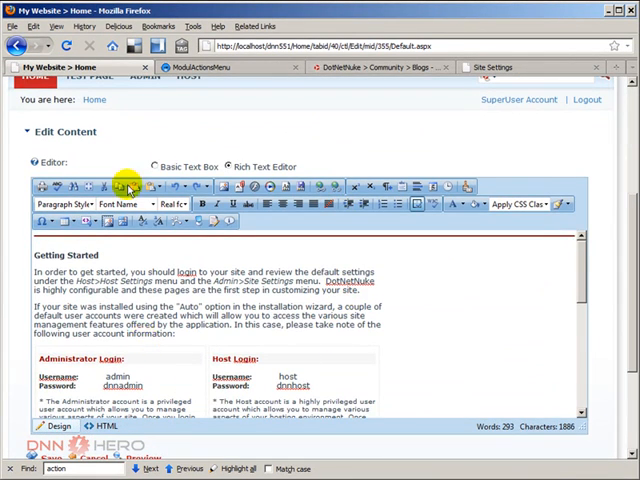
{"action": "left_click", "coordinate": [18, 132]}
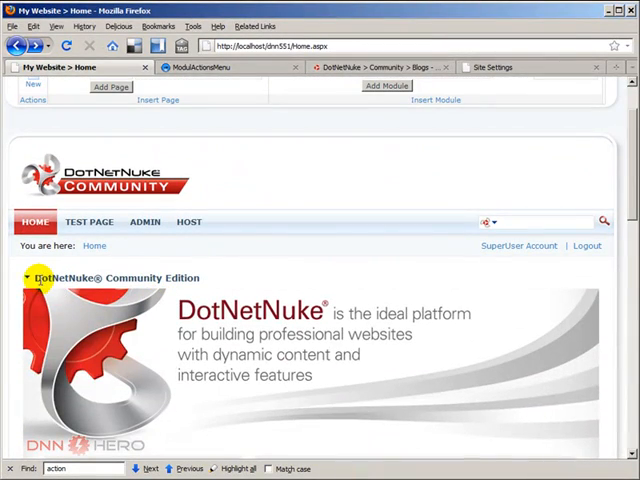
Step: Show the actions menu on the Community Edition and other Home modules, then close it
{"action": "left_click", "coordinate": [24, 276]}
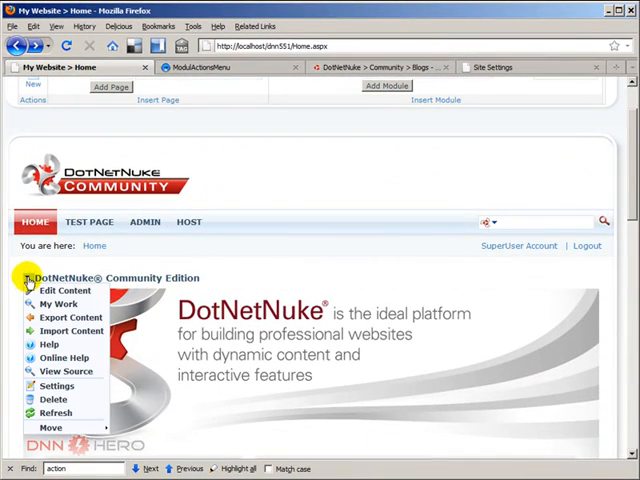
{"action": "scroll", "scroll_direction": "down", "scroll_amount": 3}
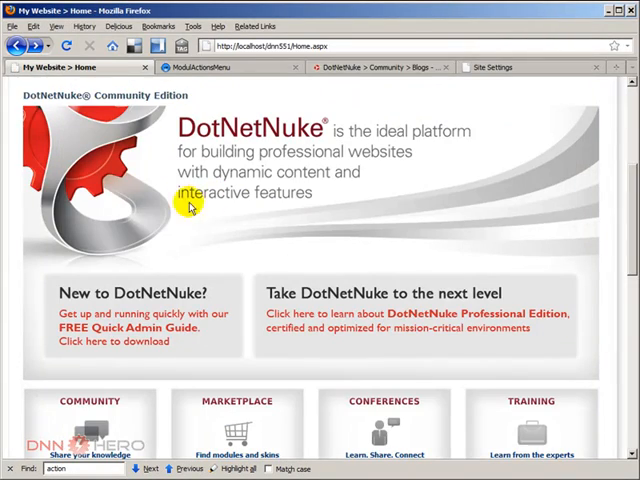
{"action": "scroll", "scroll_direction": "down", "scroll_amount": 3}
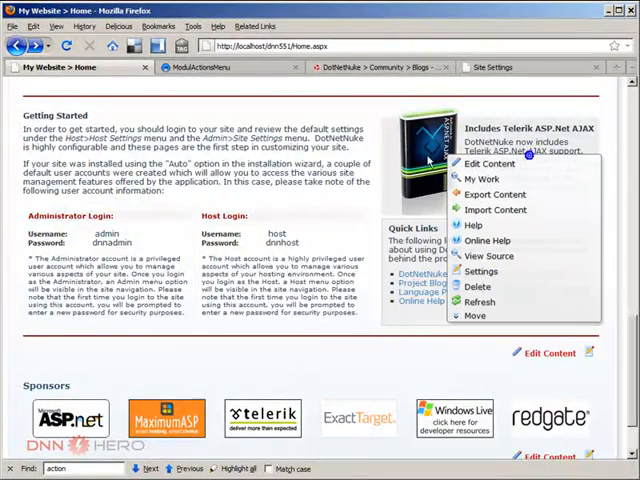
{"action": "scroll", "scroll_direction": "down", "scroll_amount": 3}
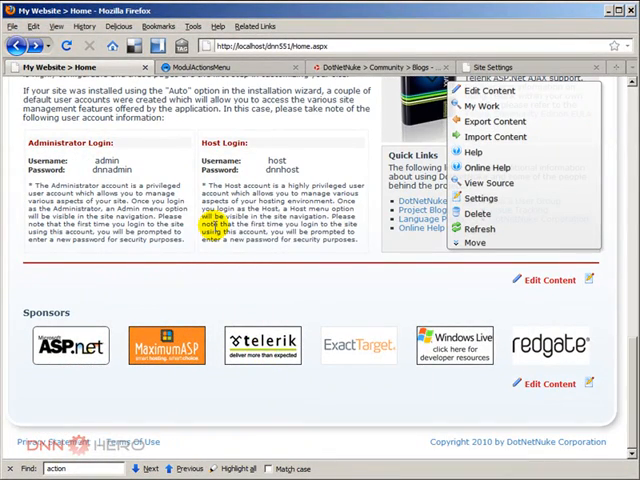
{"action": "left_click", "coordinate": [492, 184]}
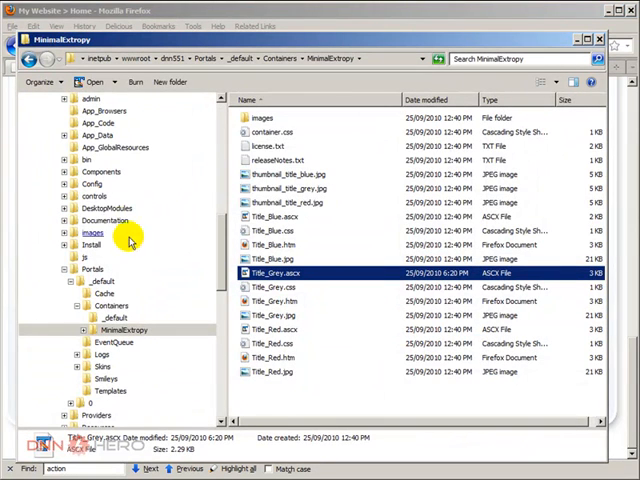
Step: Browse DesktopModules > Watchersnet.SkinObjects.ModuleActionsMenu > skins and select the ModuleMenu-Grey.css stylesheet
{"action": "left_click", "coordinate": [104, 208]}
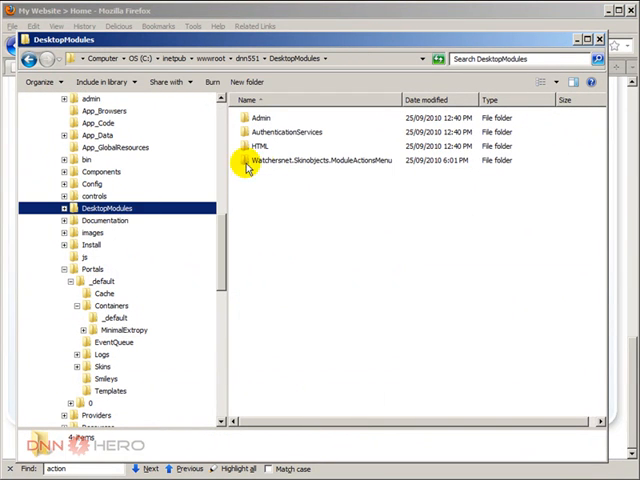
{"action": "double_click", "coordinate": [322, 160]}
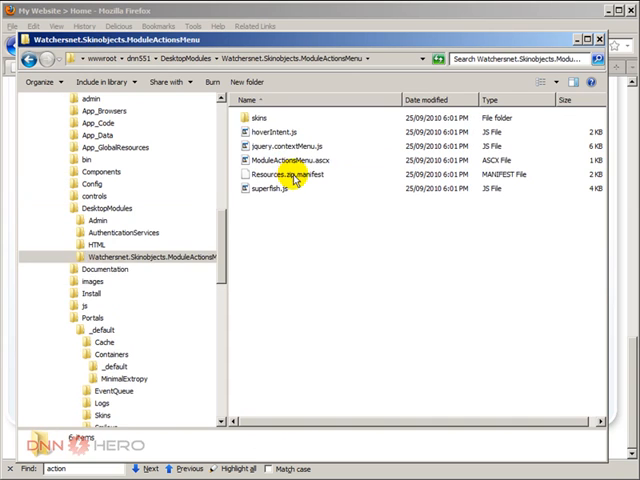
{"action": "double_click", "coordinate": [258, 116]}
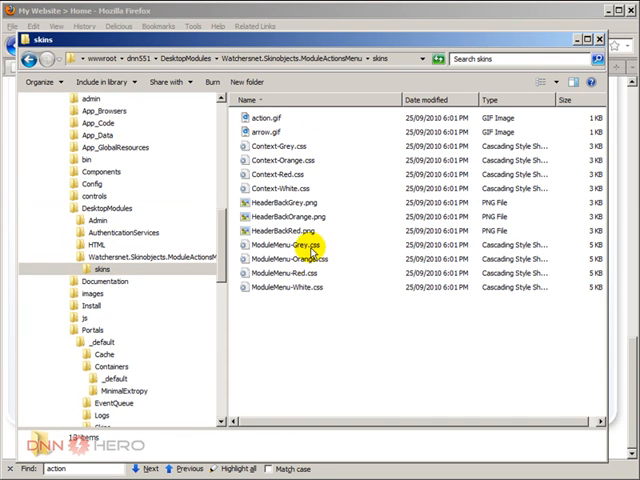
{"action": "mouse_move", "coordinate": [304, 250]}
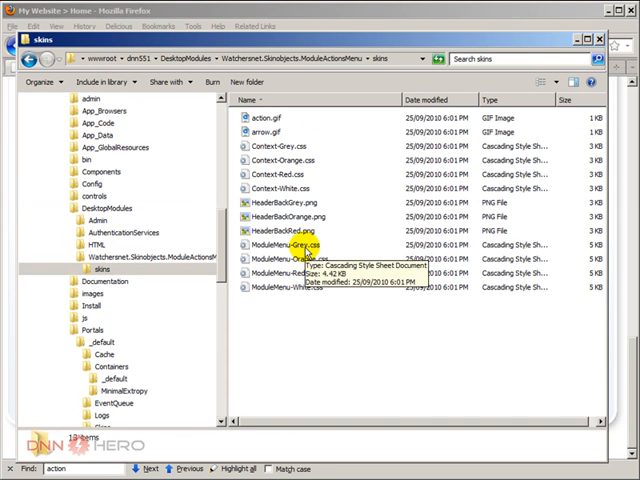
{"action": "left_click", "coordinate": [290, 244]}
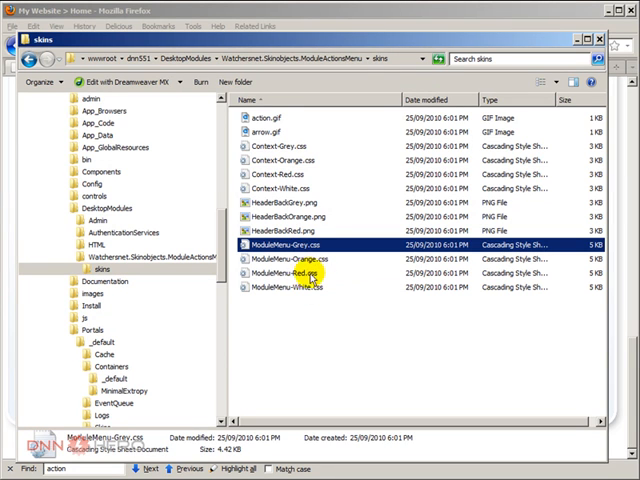
{"action": "mouse_move", "coordinate": [290, 284]}
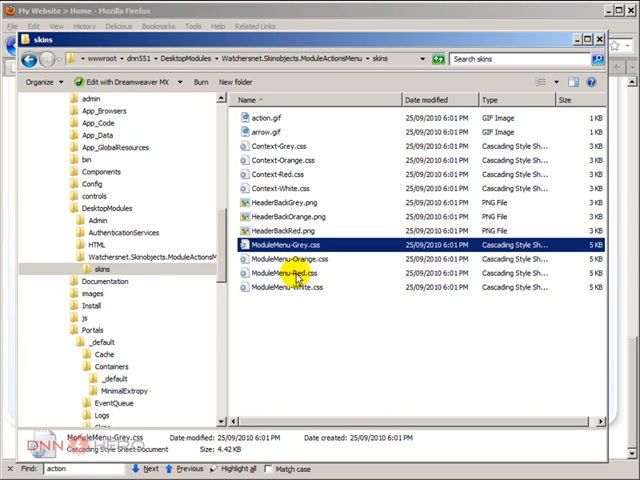
{"action": "left_click", "coordinate": [290, 272]}
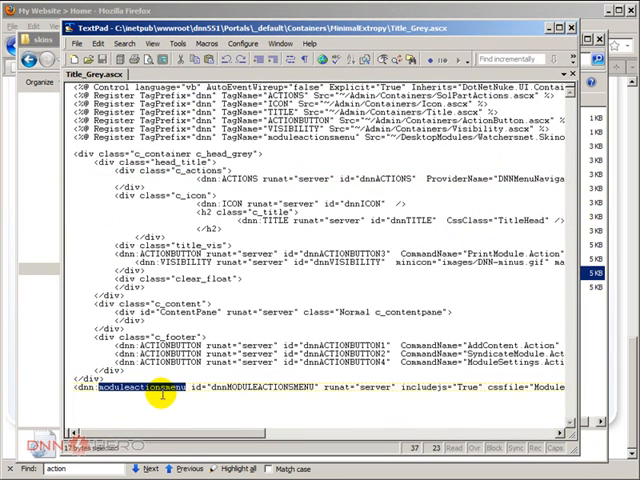
{"action": "mouse_move", "coordinate": [256, 436]}
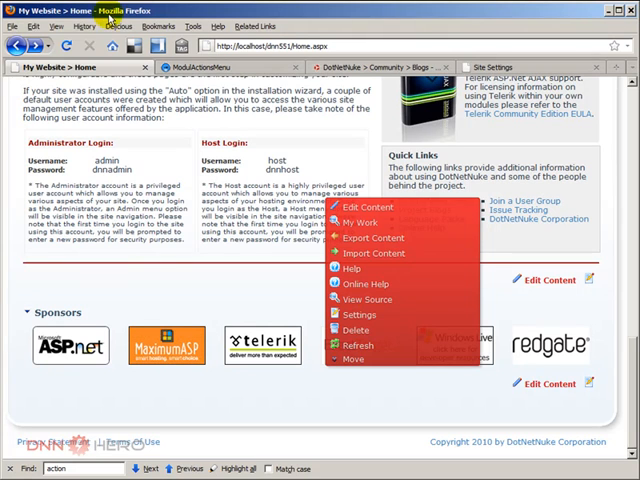
Step: Dismiss the red module actions menu before switching the skin to ModuleMenu-Orange.css
{"action": "left_click", "coordinate": [192, 268]}
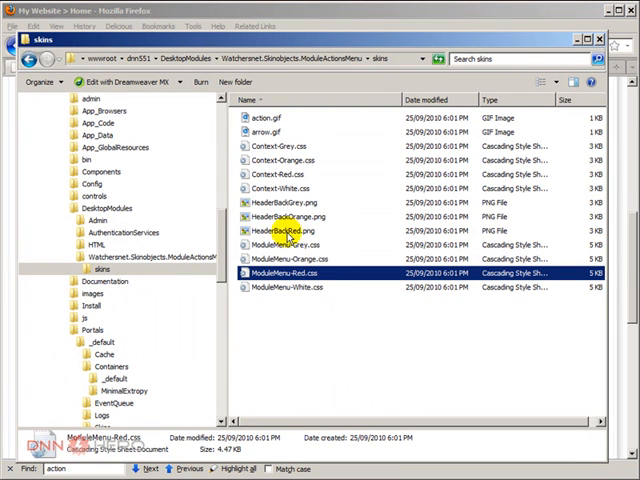
{"action": "mouse_move", "coordinate": [348, 304]}
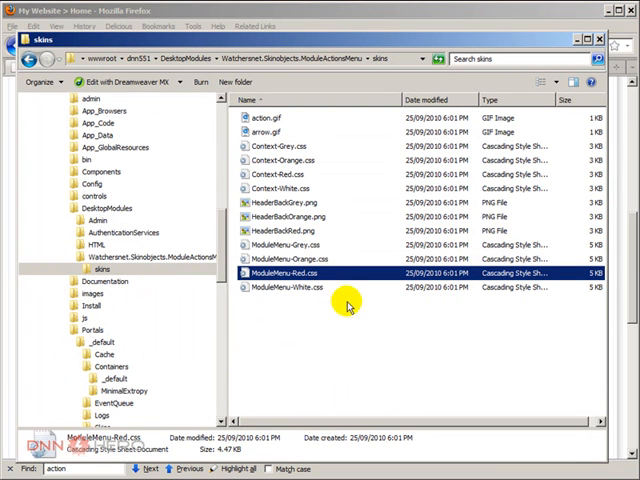
{"action": "mouse_move", "coordinate": [290, 14]}
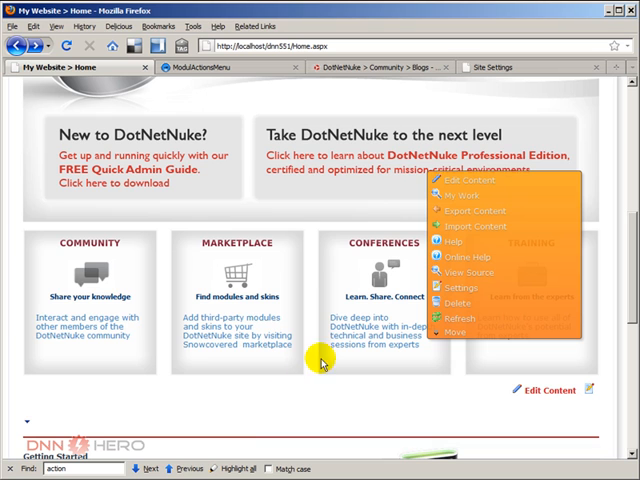
{"action": "mouse_move", "coordinate": [358, 418]}
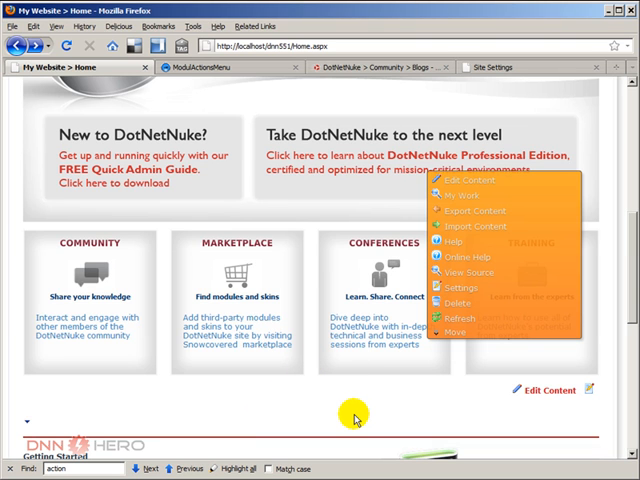
{"action": "mouse_move", "coordinate": [356, 416]}
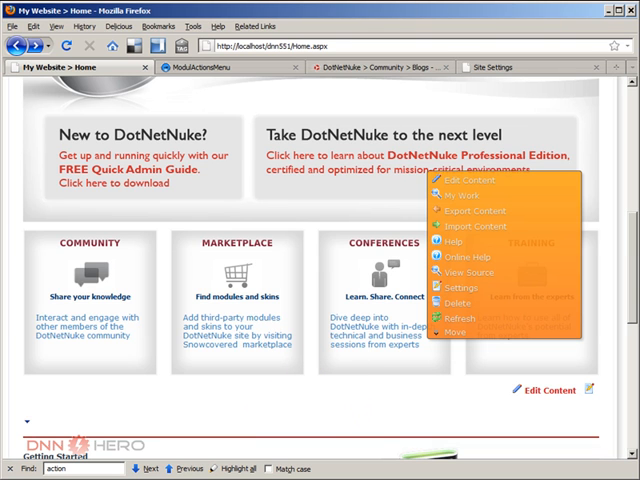
{"action": "mouse_move", "coordinate": [308, 376]}
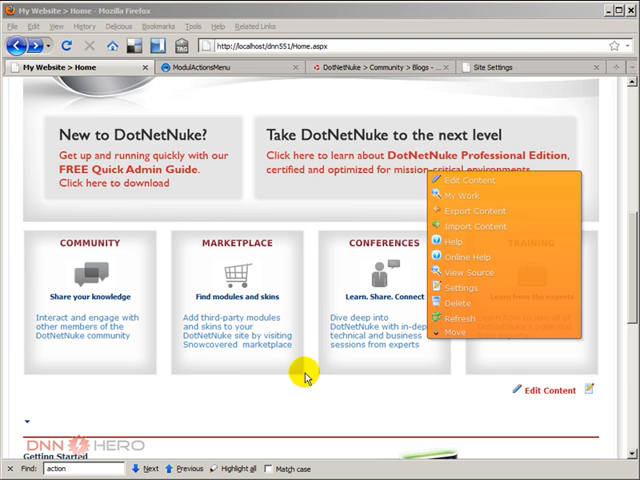
Step: Switch Firefox to the WatchersNET ModuleActionsMenu project page listing its features
{"action": "left_click", "coordinate": [200, 68]}
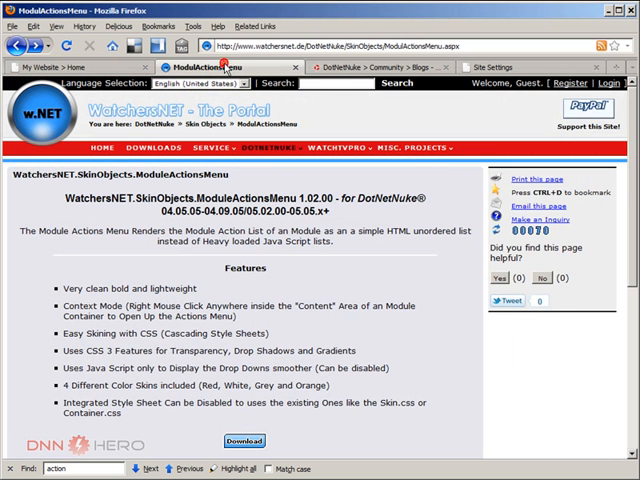
{"action": "mouse_move", "coordinate": [354, 264]}
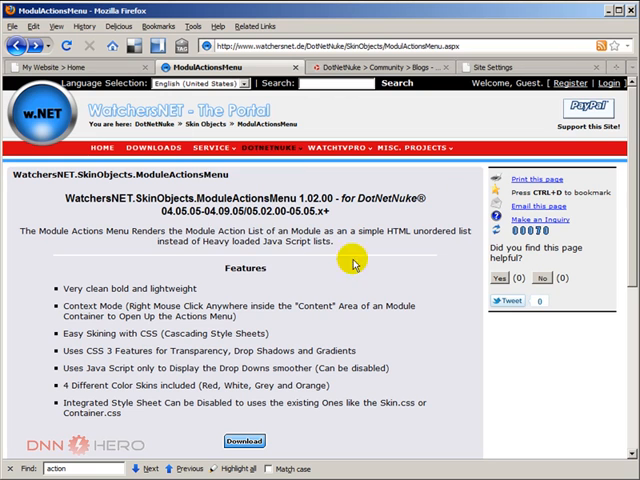
{"action": "mouse_move", "coordinate": [394, 348]}
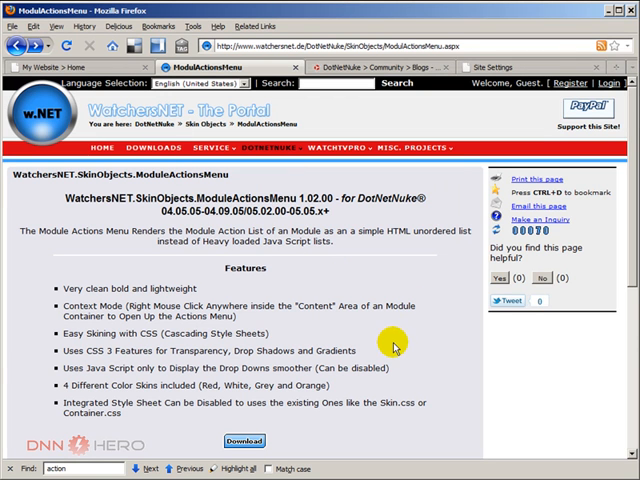